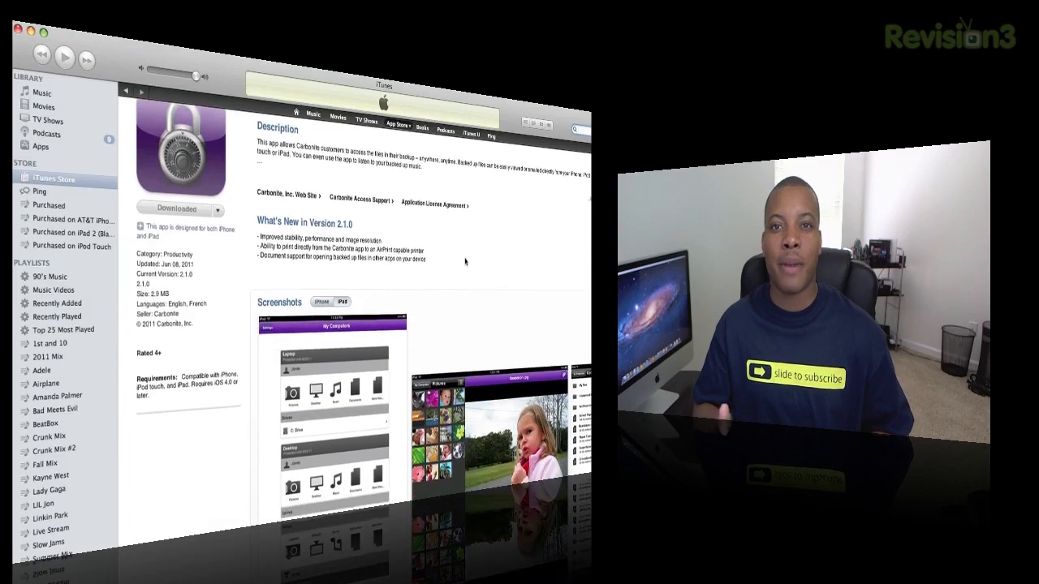
scroll(down, 3)
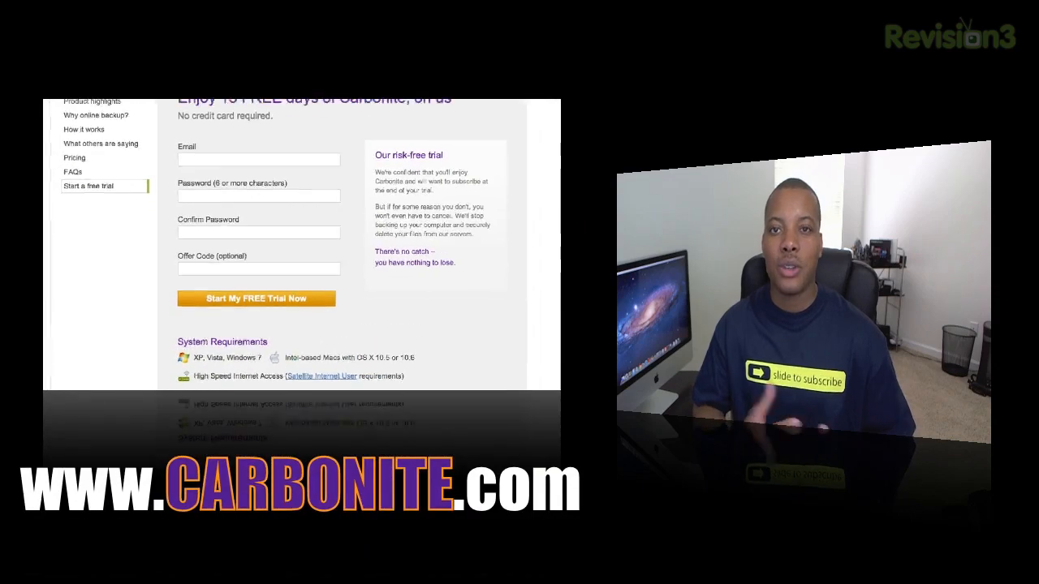
scroll(up, 3)
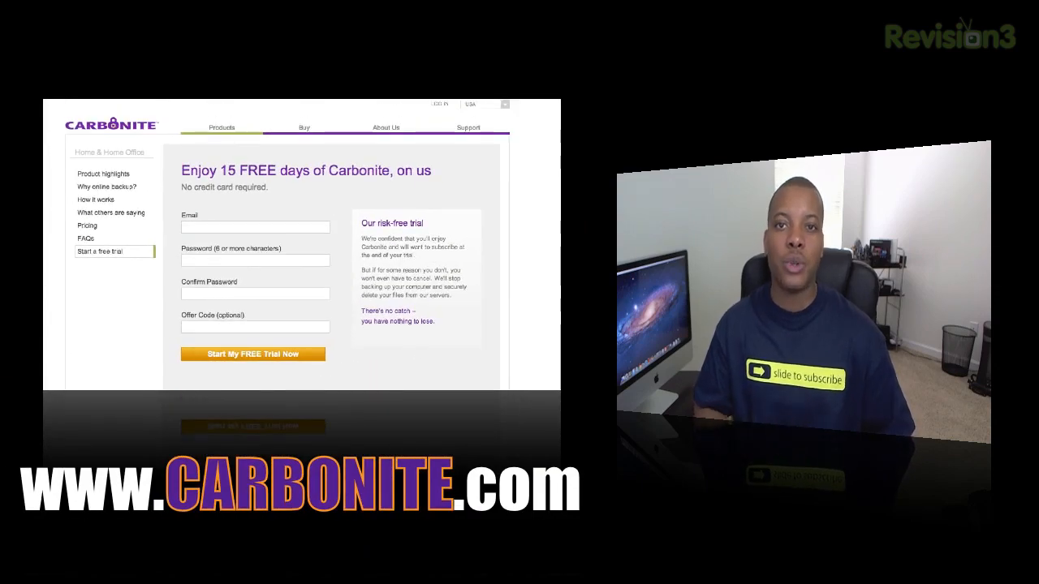